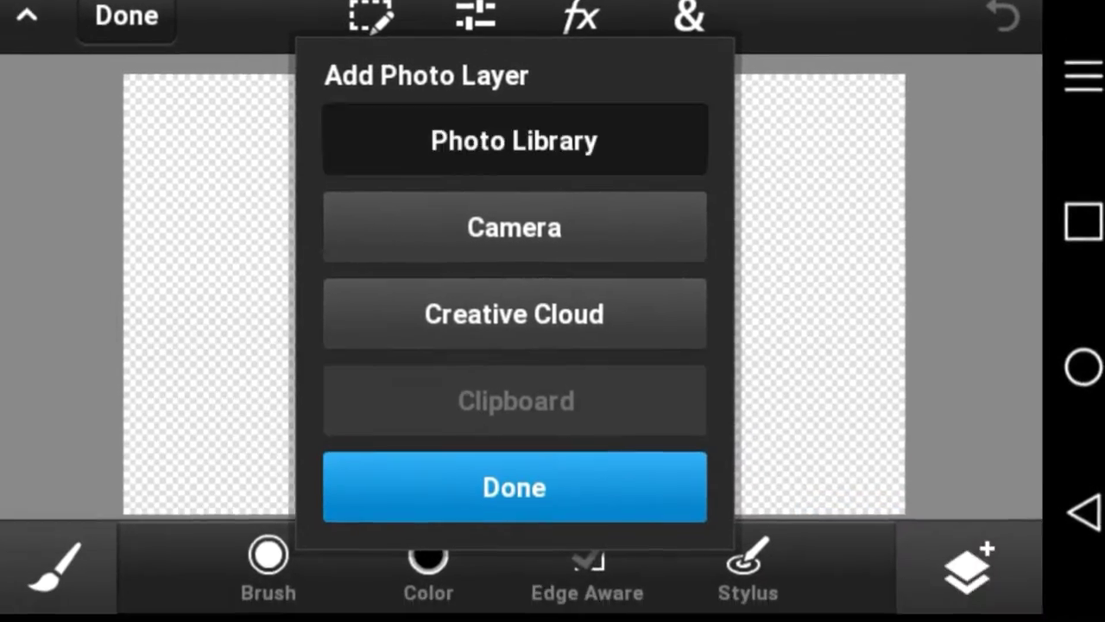
# - Add the town picture from the photo library and raise its contrast with Curves
pyautogui.click(513, 139)
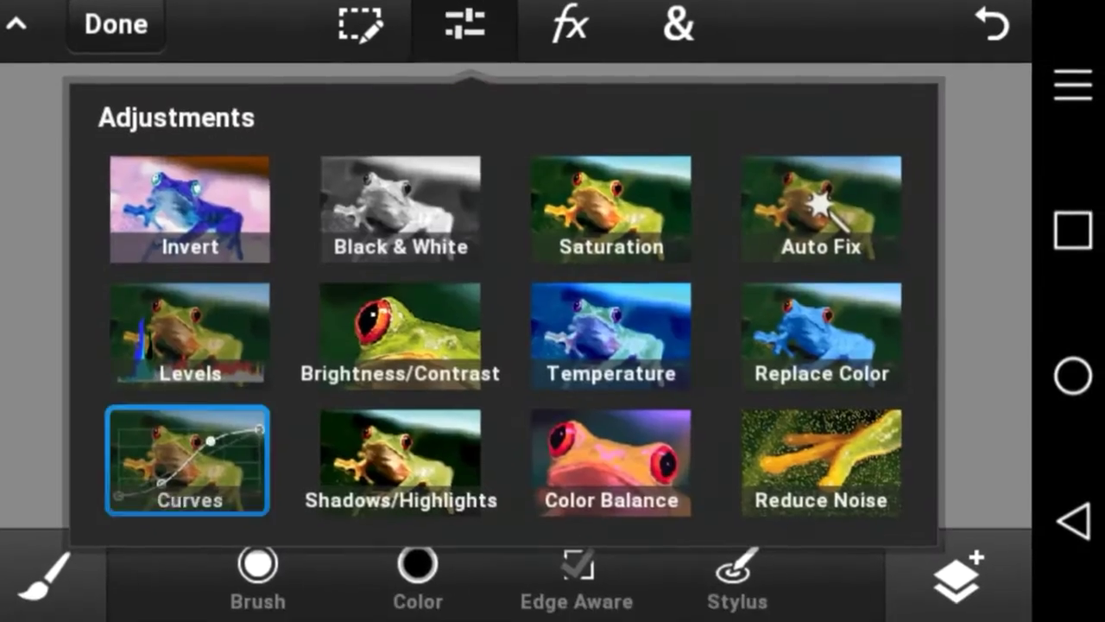
pyautogui.click(187, 460)
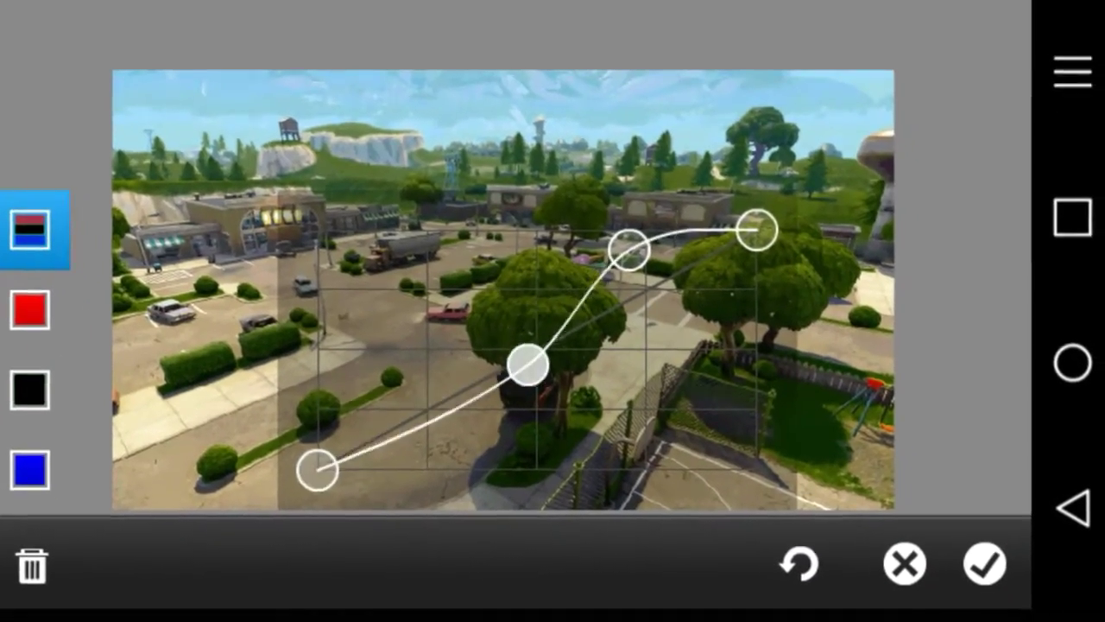
pyautogui.click(576, 46)
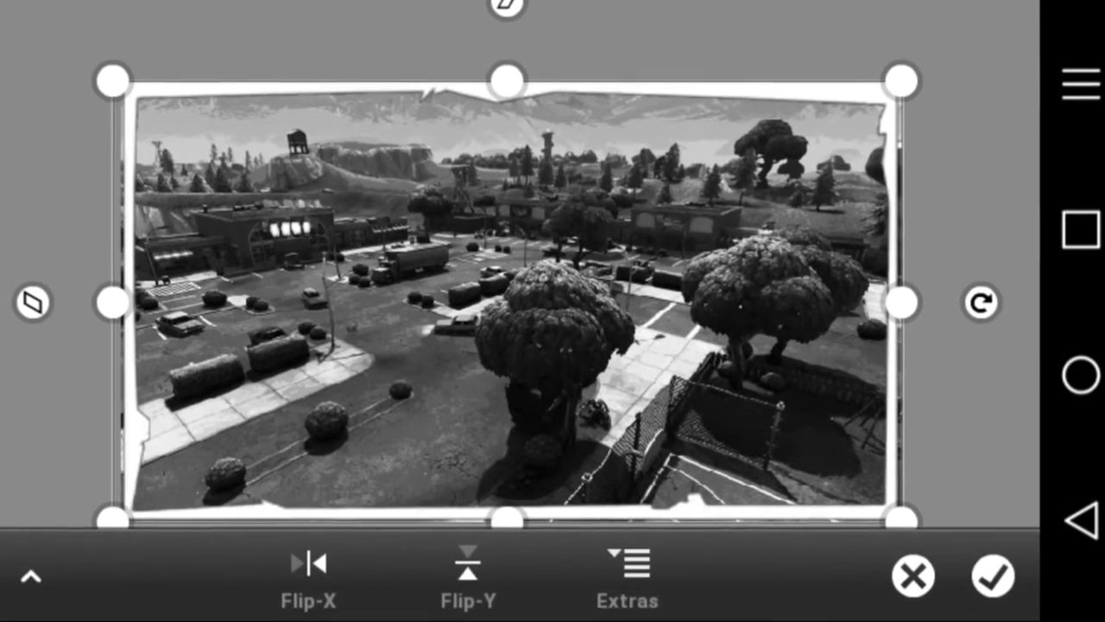
# - Confirm the town background's size and position
pyautogui.click(992, 575)
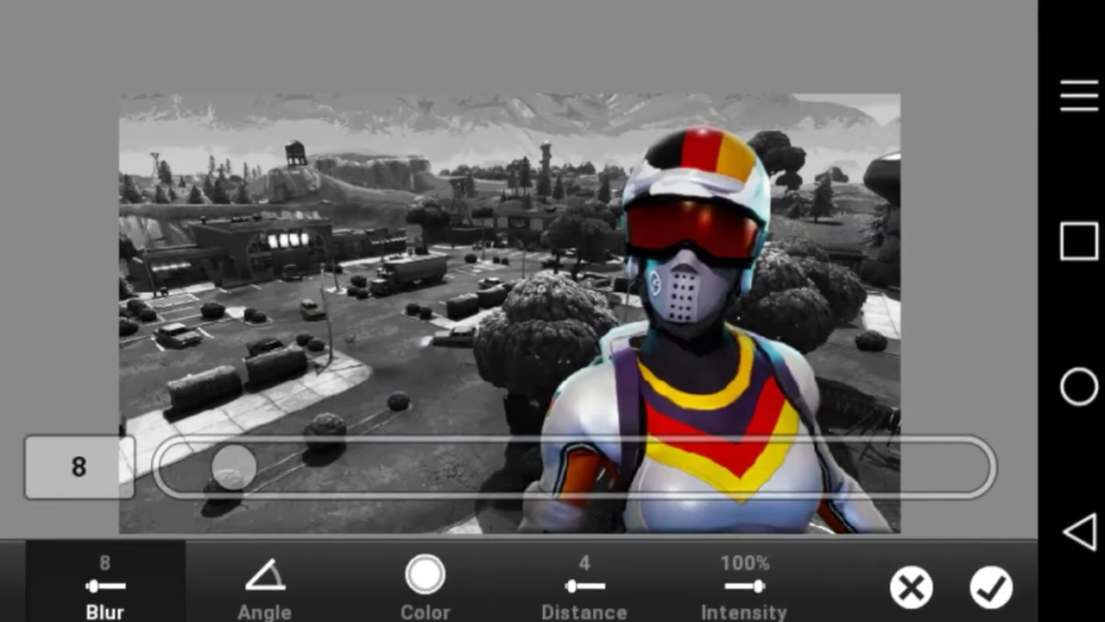
# - Apply the soft Blur 8 drop shadow to the character
pyautogui.click(990, 587)
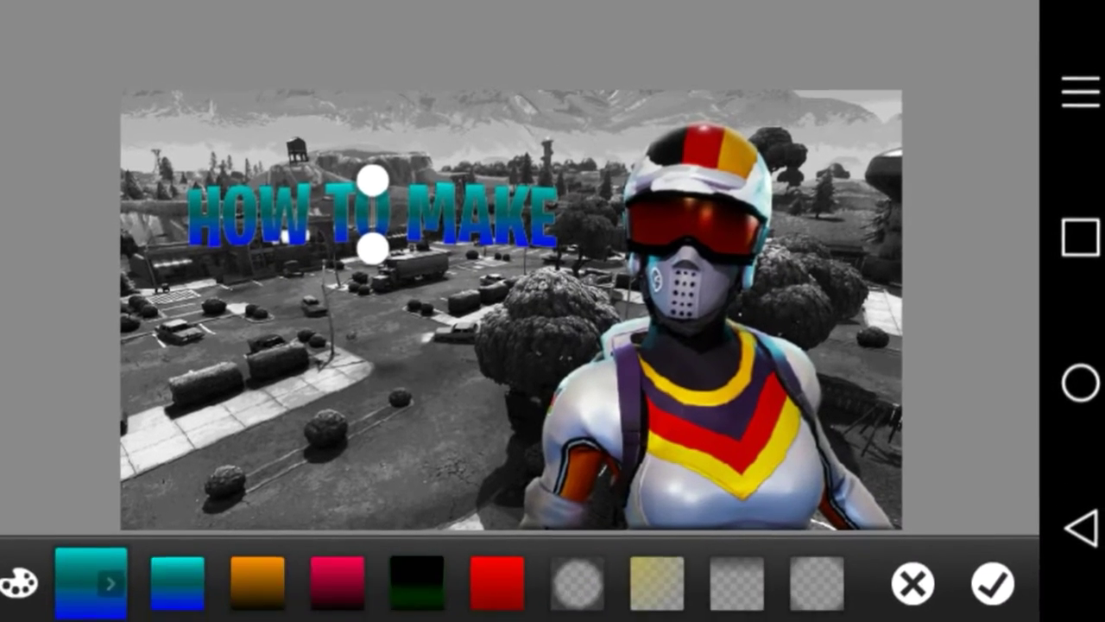
# - Apply the silver-white gradient to HOW TO MAKE and add a new layer
pyautogui.click(17, 583)
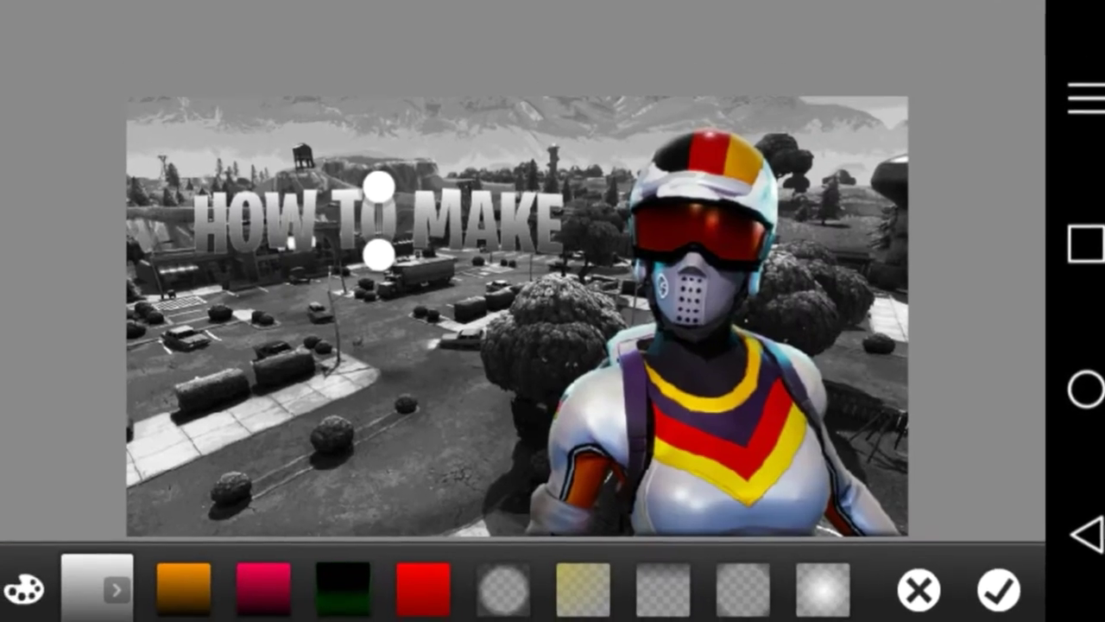
pyautogui.click(989, 590)
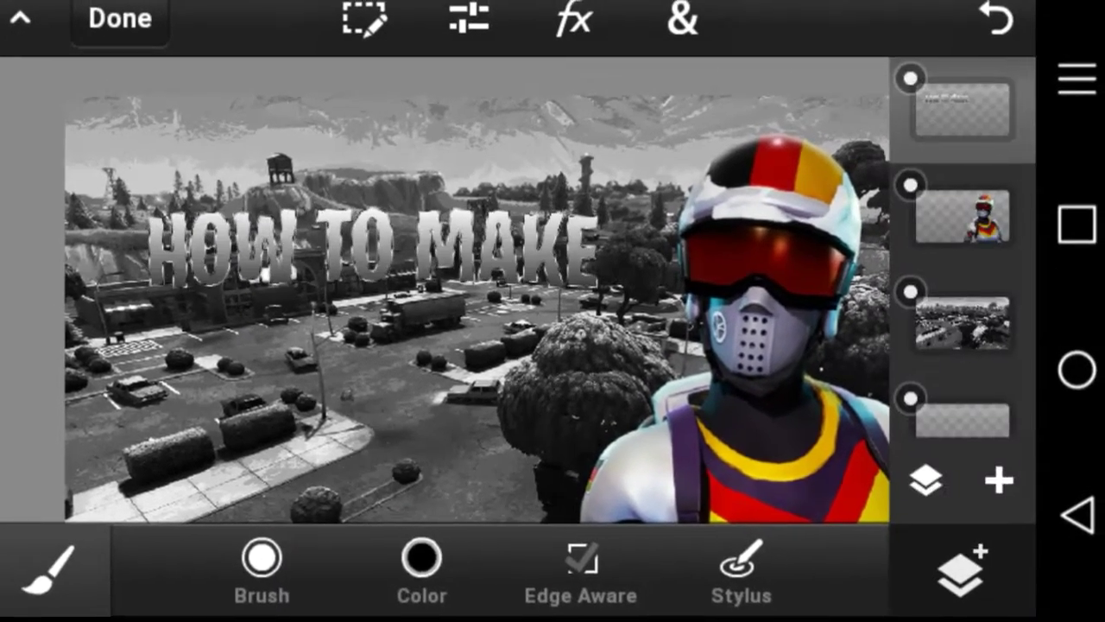
pyautogui.click(573, 24)
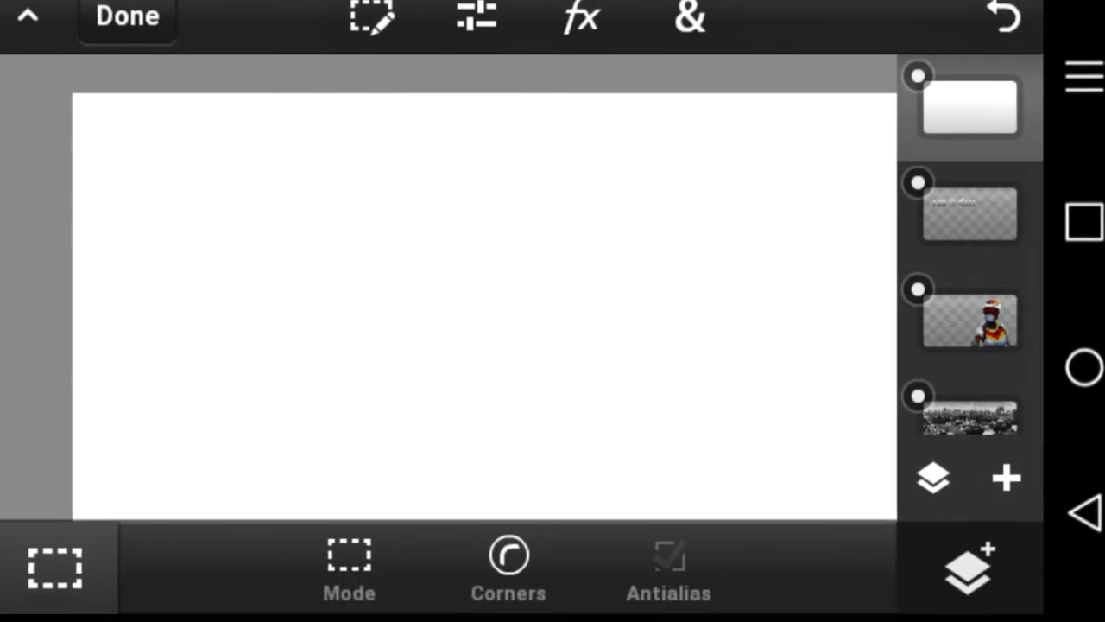
# - Give the HOW TO MAKE text an Outer Glow with 12 px blur
pyautogui.click(580, 18)
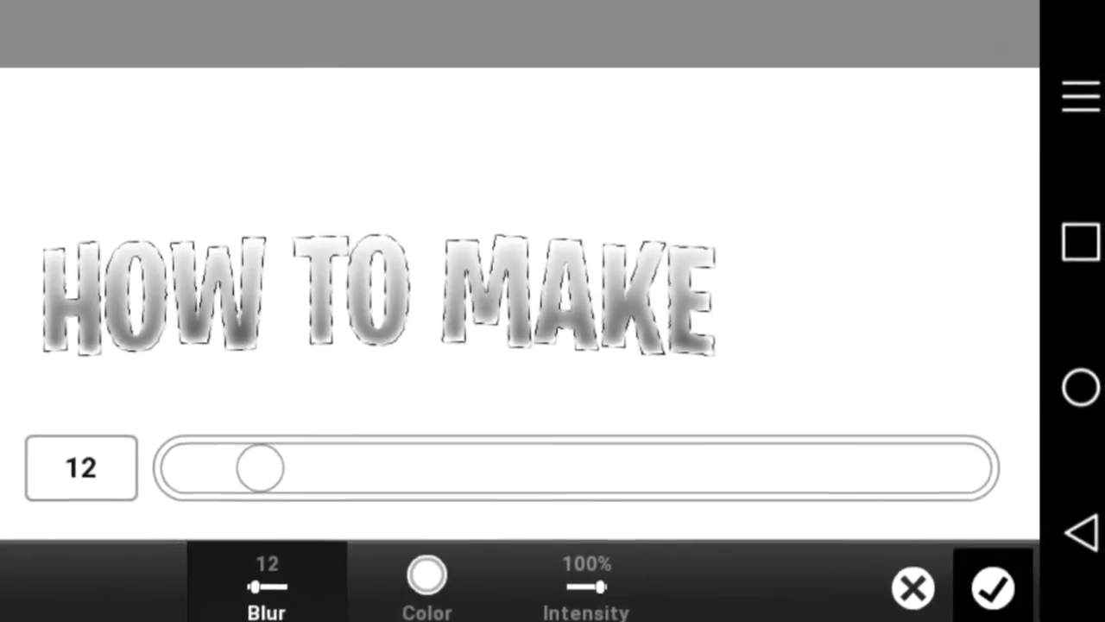
pyautogui.click(994, 588)
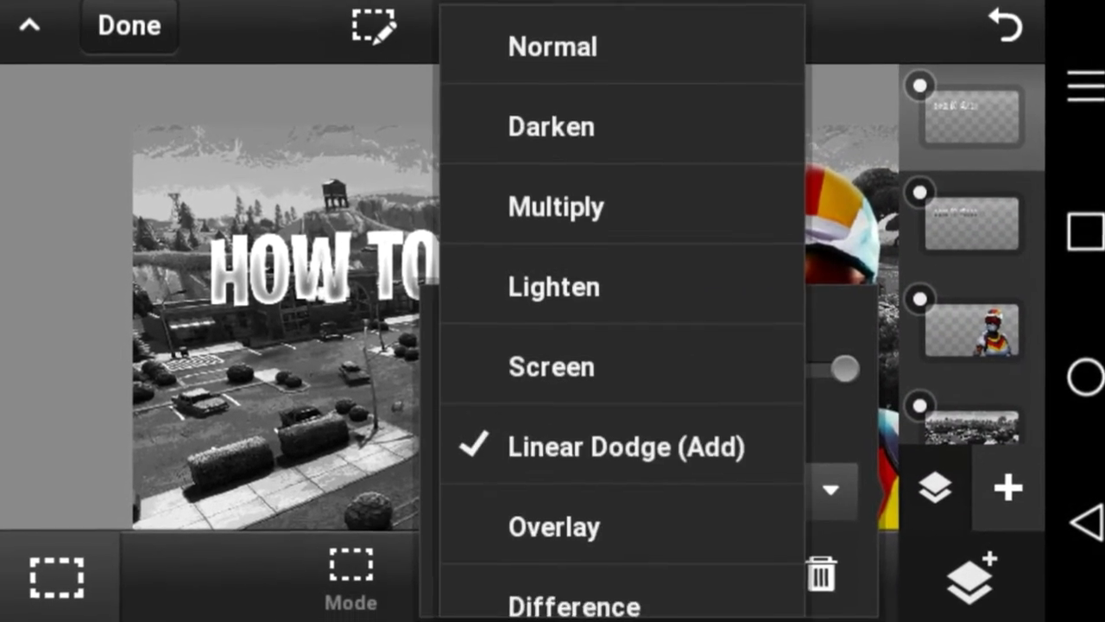
# - Blend the glow in Linear Dodge (Add) and create the THUMBNAILS title layer
pyautogui.click(1007, 488)
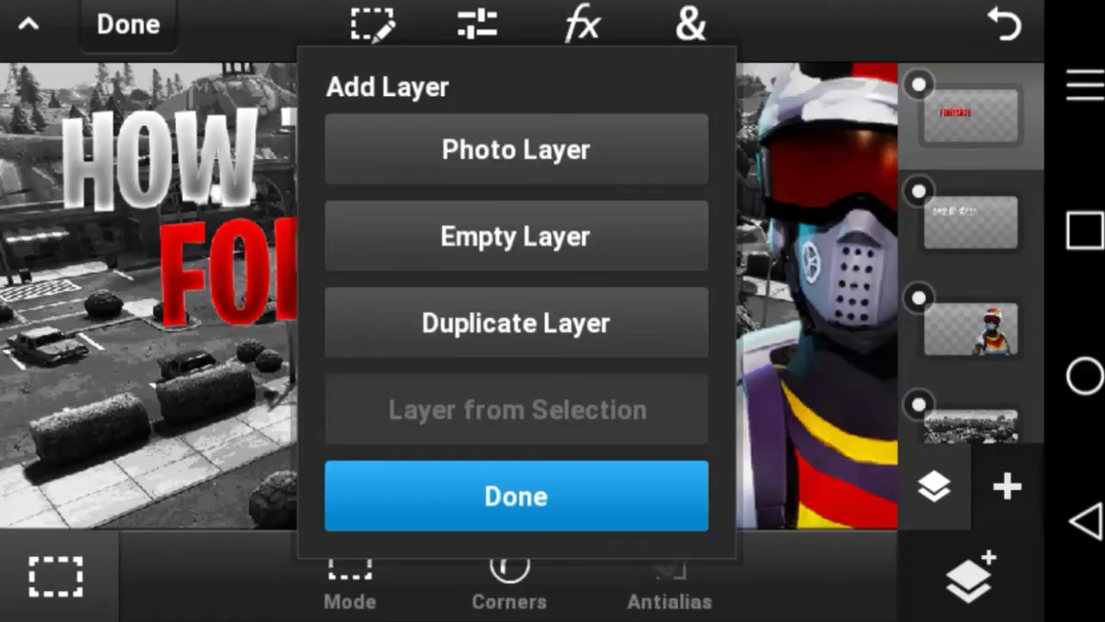
pyautogui.click(515, 496)
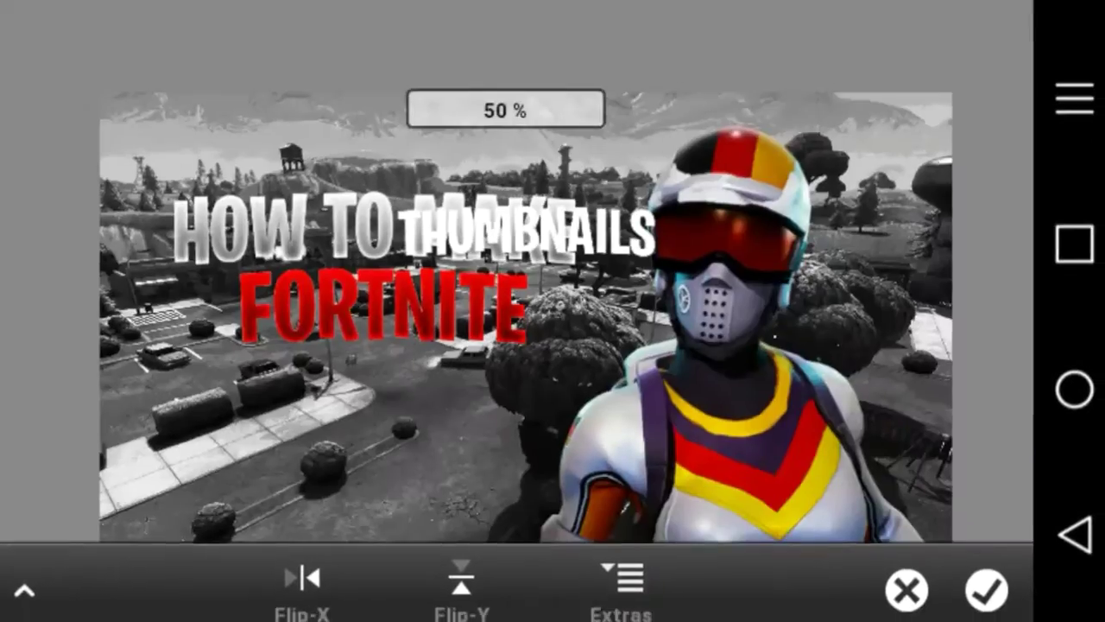